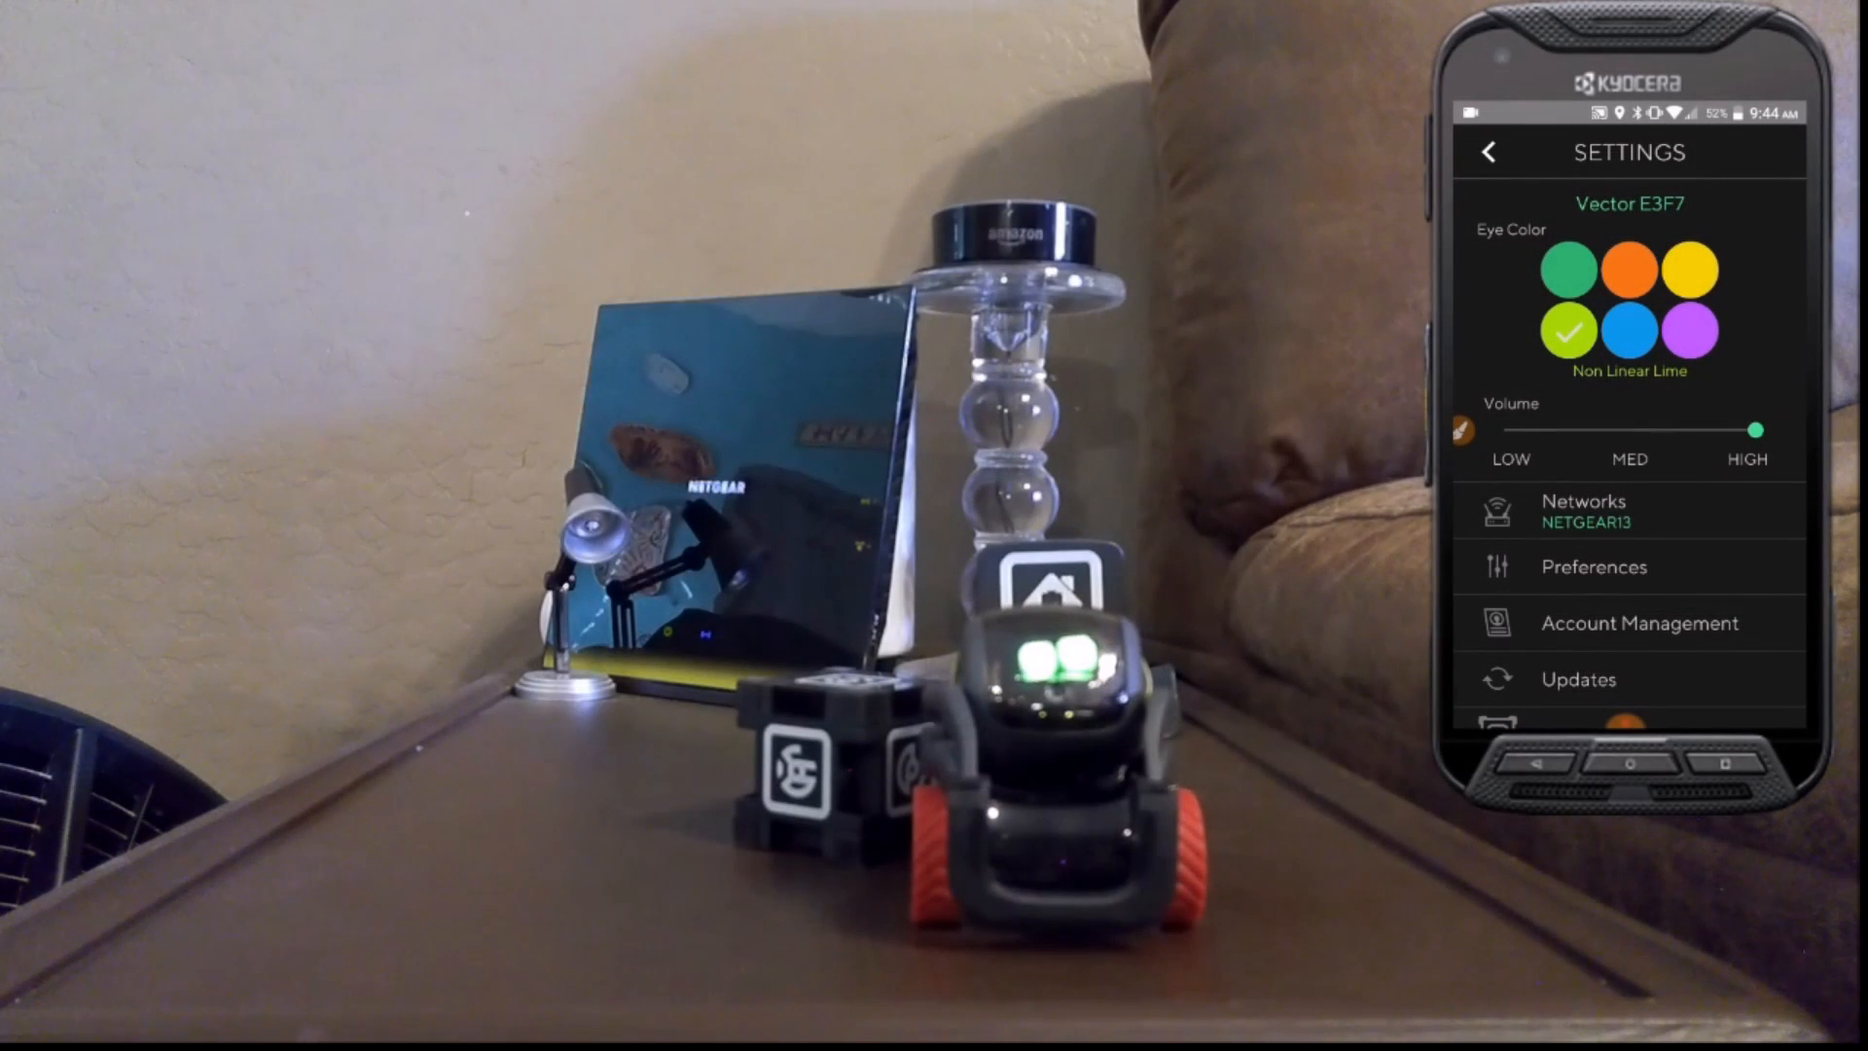
Review the Settings screen showing Non Linear Lime eye colour, high volume and network, preferences and update options.
click(1578, 679)
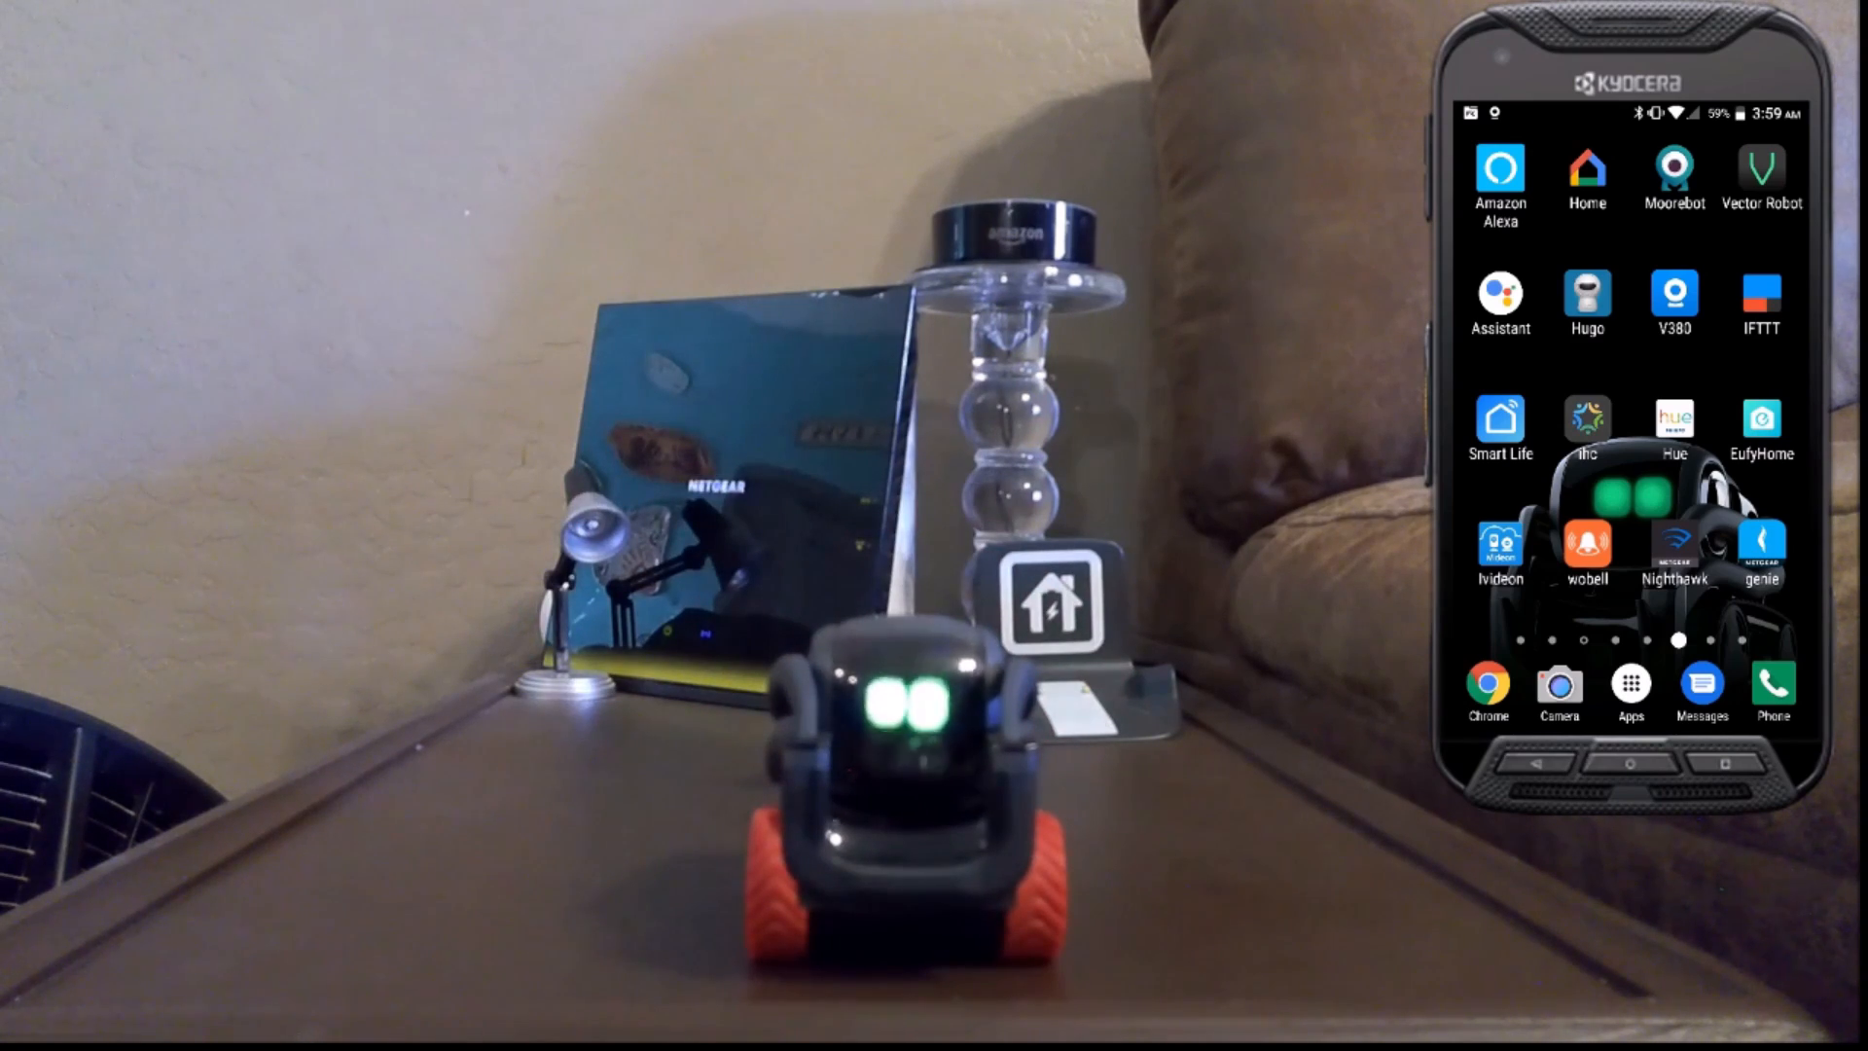
click(1763, 179)
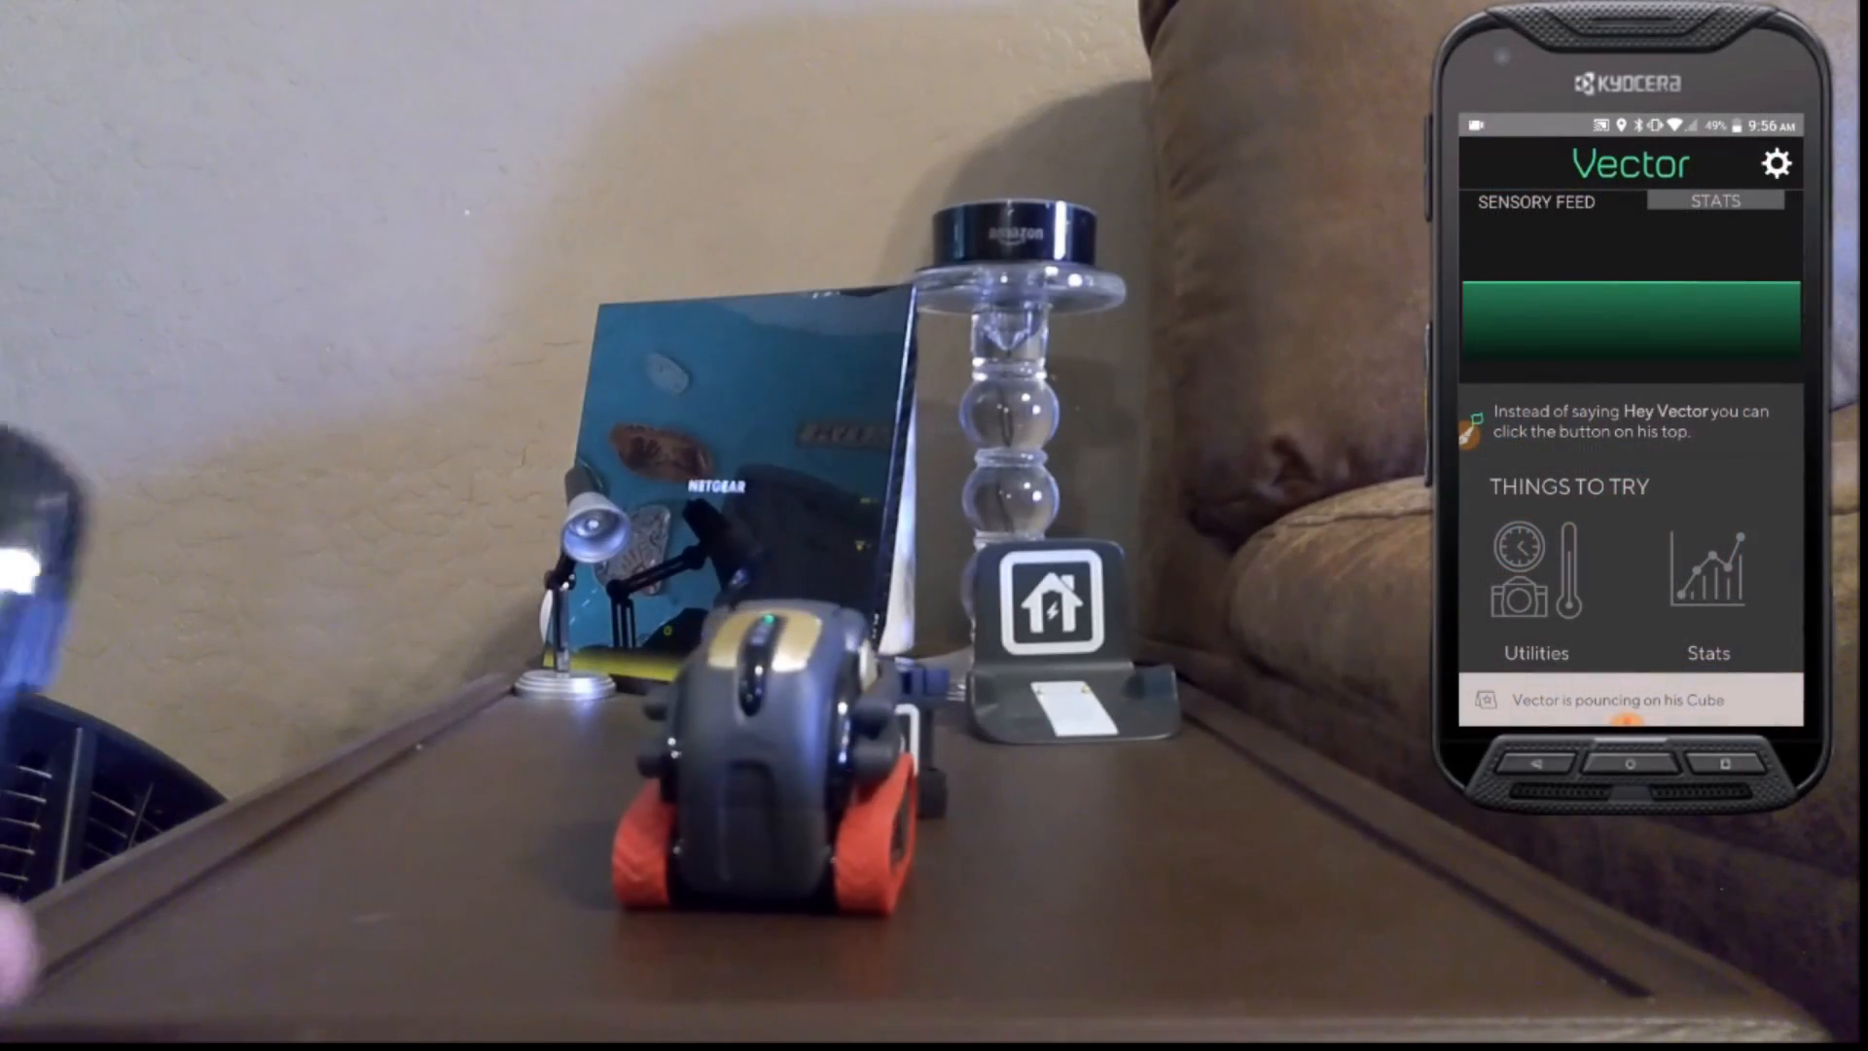
click(1777, 164)
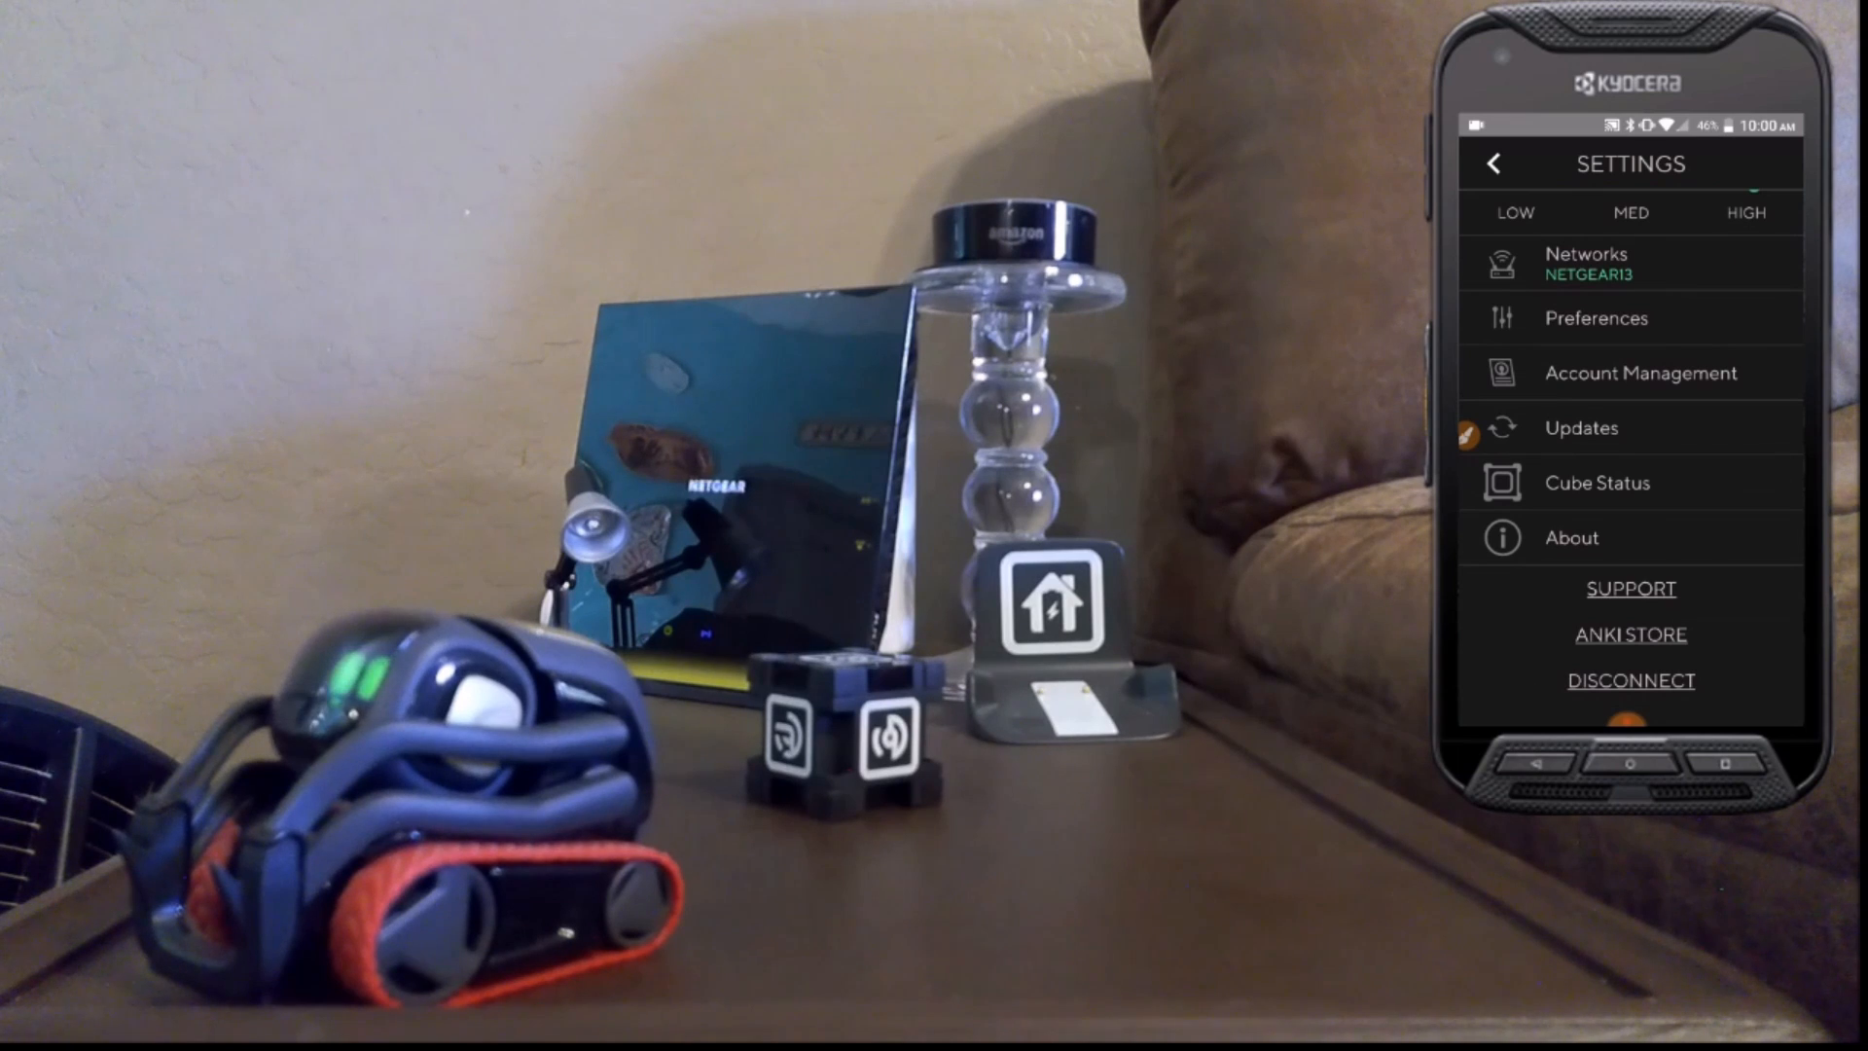
Show the Settings list with connected network, preferences, account, updates, cube status and about sections.
click(1580, 428)
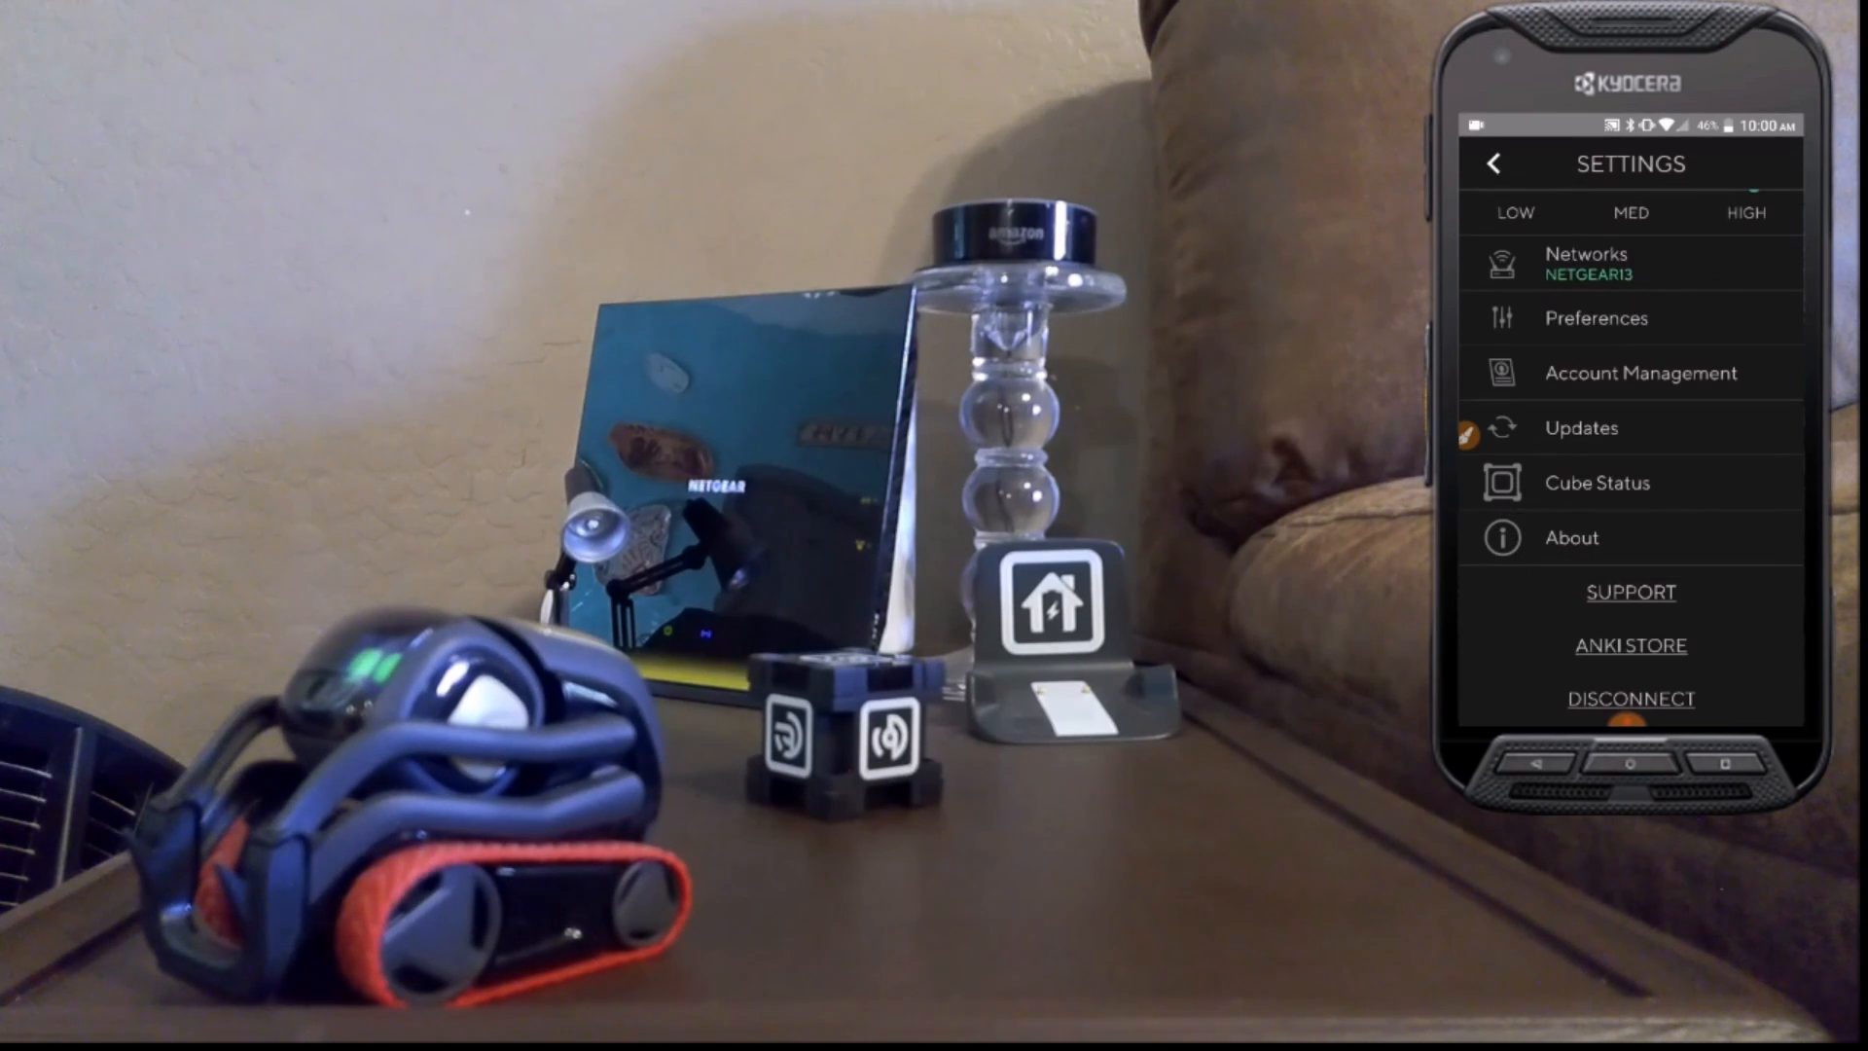
click(1571, 537)
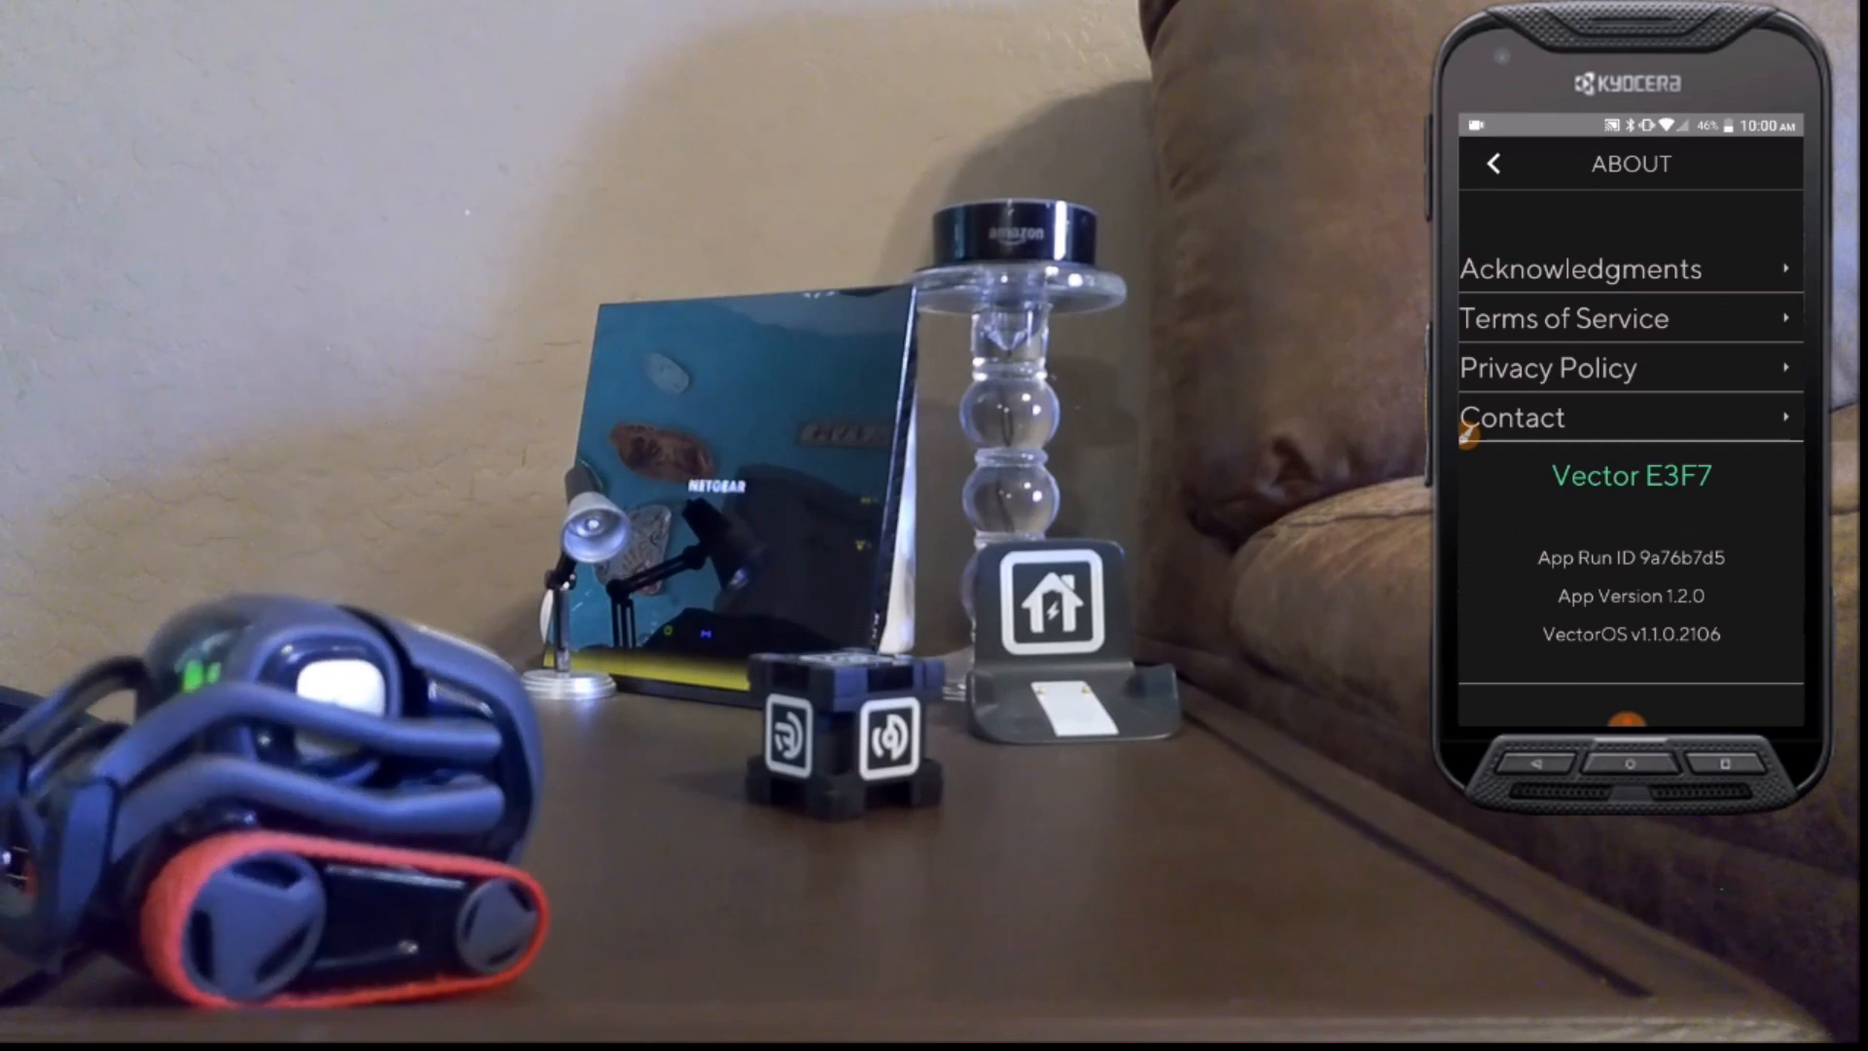
click(1492, 164)
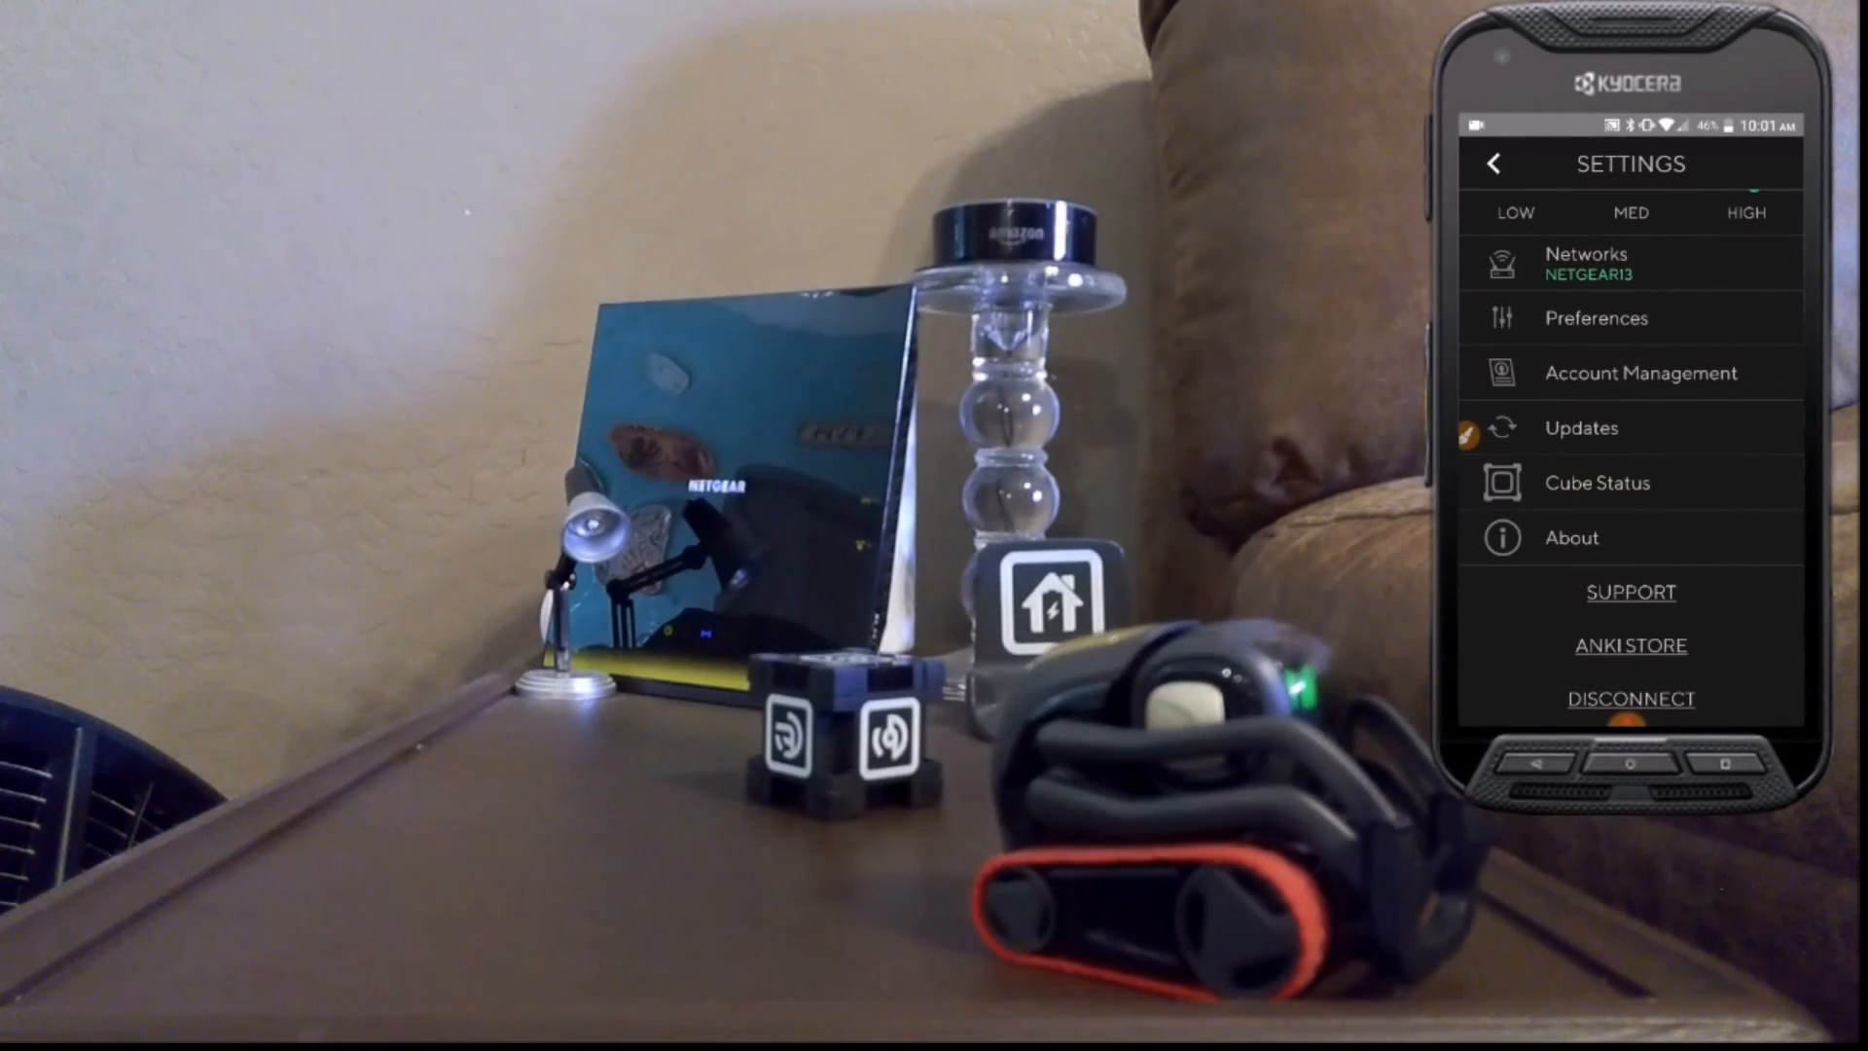